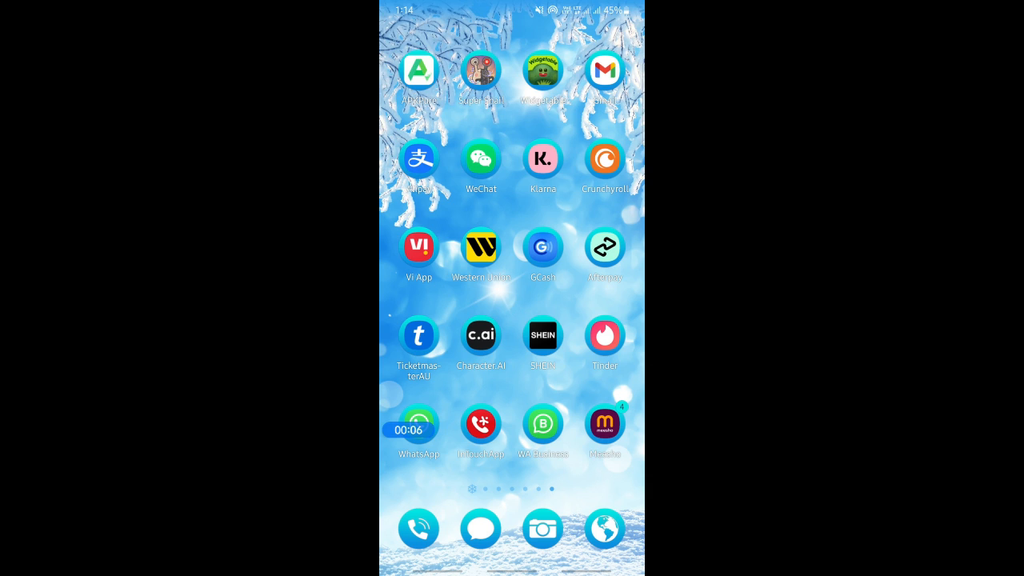
Step: Swipe the home screen left to the page holding the Revolut icon
{"action": "scroll", "scroll_direction": "left", "scroll_amount": 3}
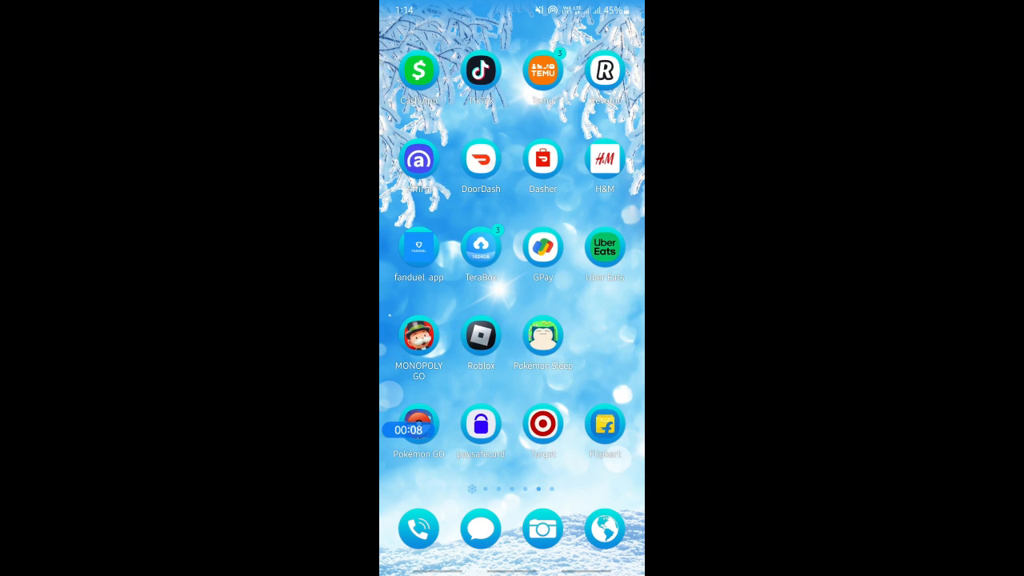
Step: Launch Revolut, view the AU$1 Money added transaction details, and return to Home
{"action": "left_click", "coordinate": [605, 71]}
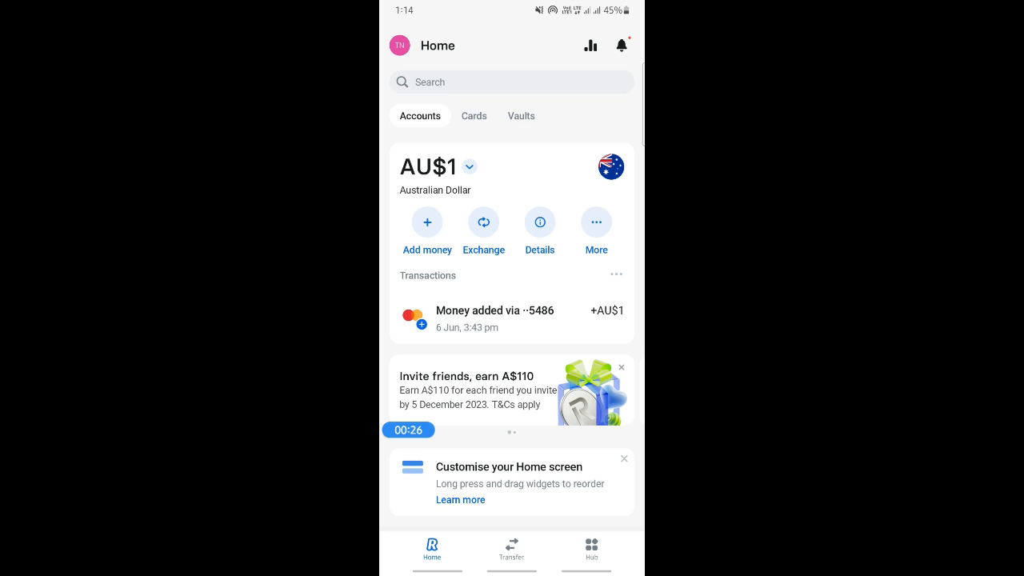
{"action": "left_click", "coordinate": [615, 276]}
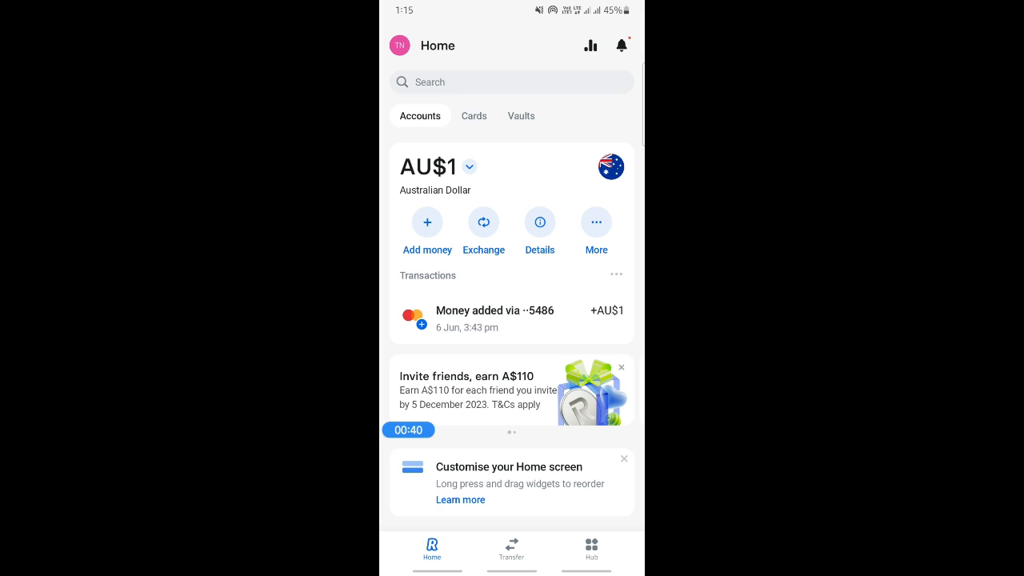
{"action": "left_click", "coordinate": [493, 318]}
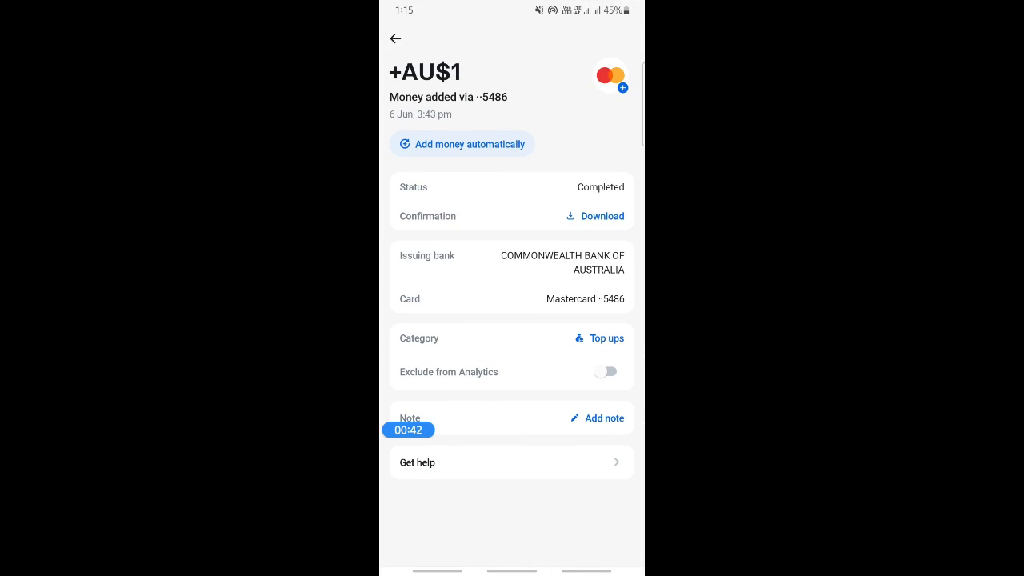
{"action": "left_click", "coordinate": [395, 38]}
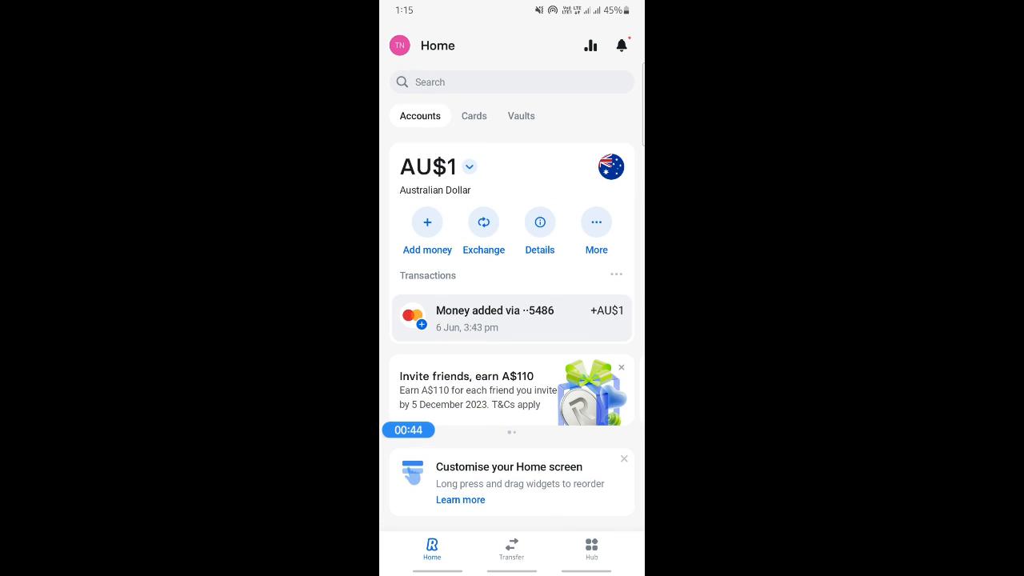